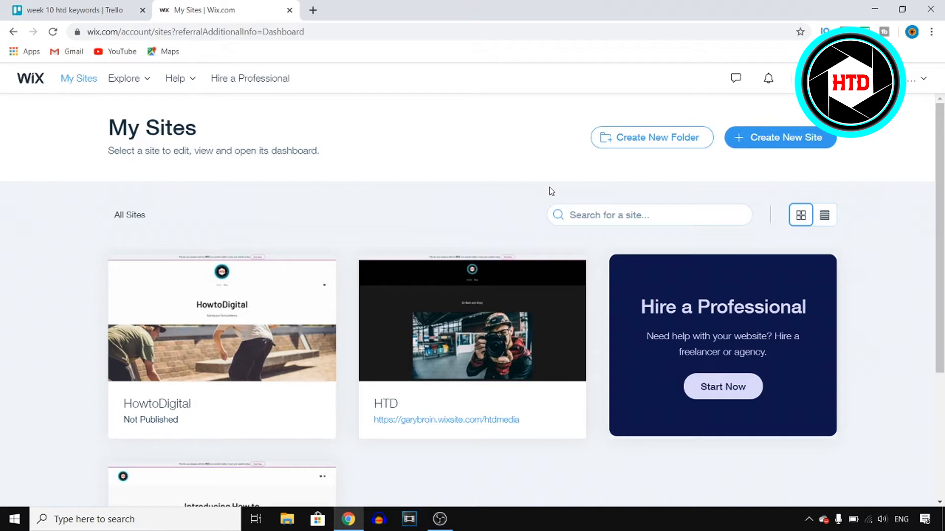
mouse_move(83, 84)
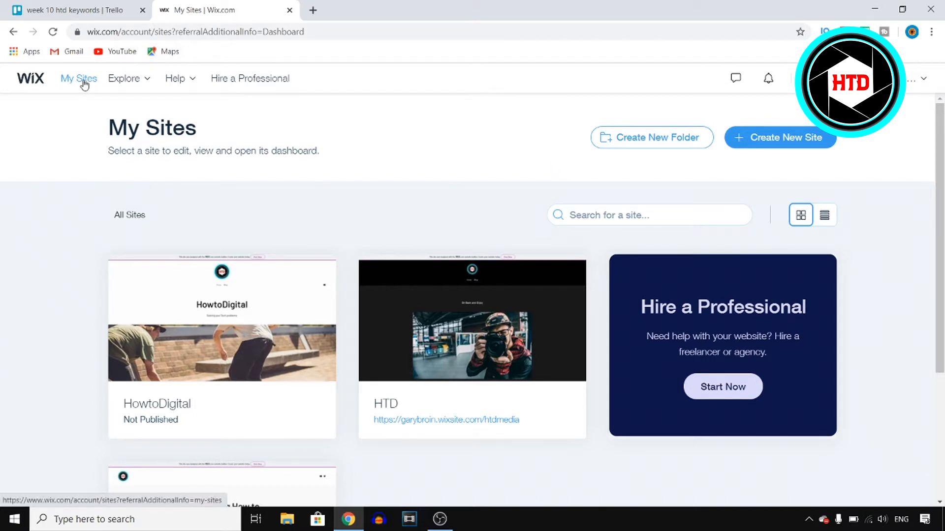
mouse_move(79, 82)
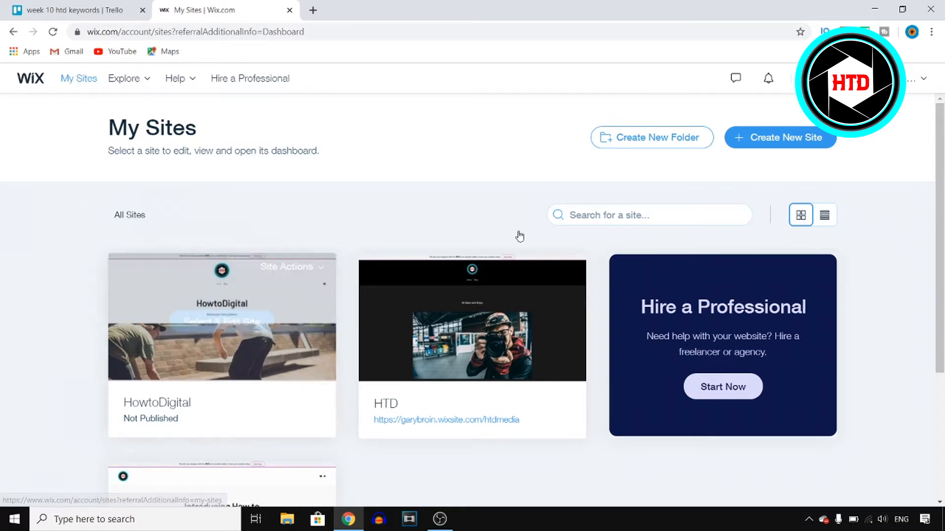
mouse_move(421, 224)
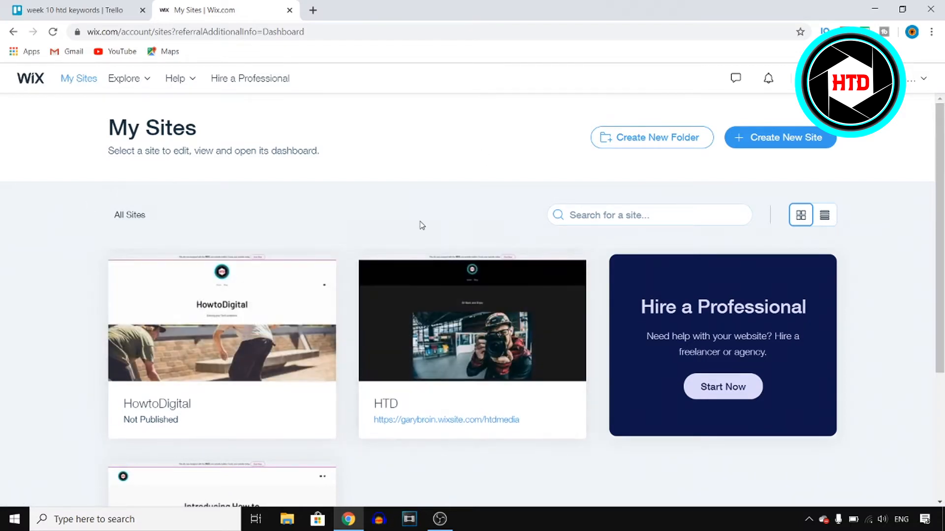
- Bring up the Site Actions list on the HowtoDigital site card
scroll(down, 3)
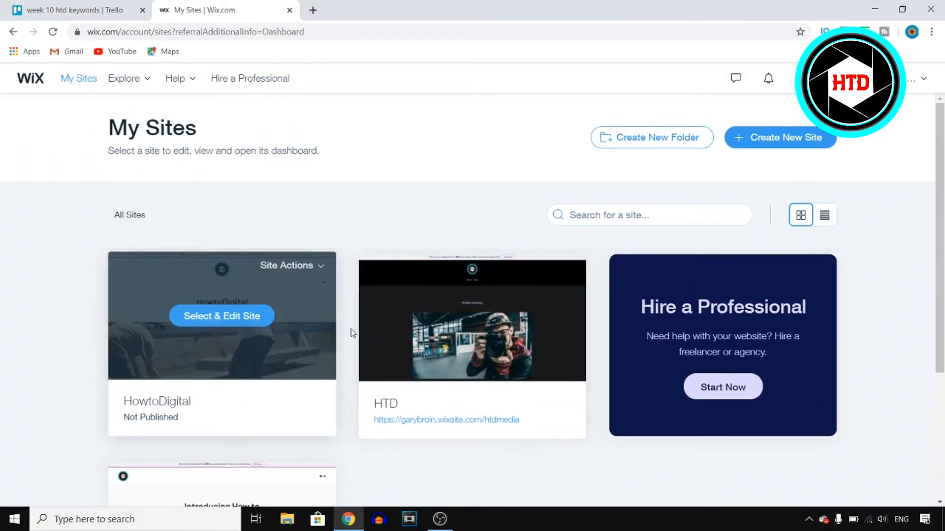
scroll(down, 3)
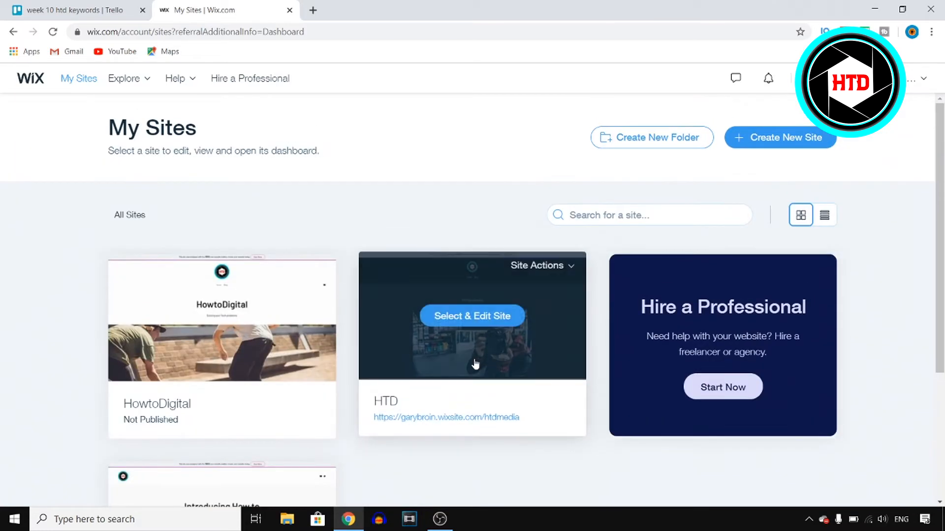
mouse_move(179, 248)
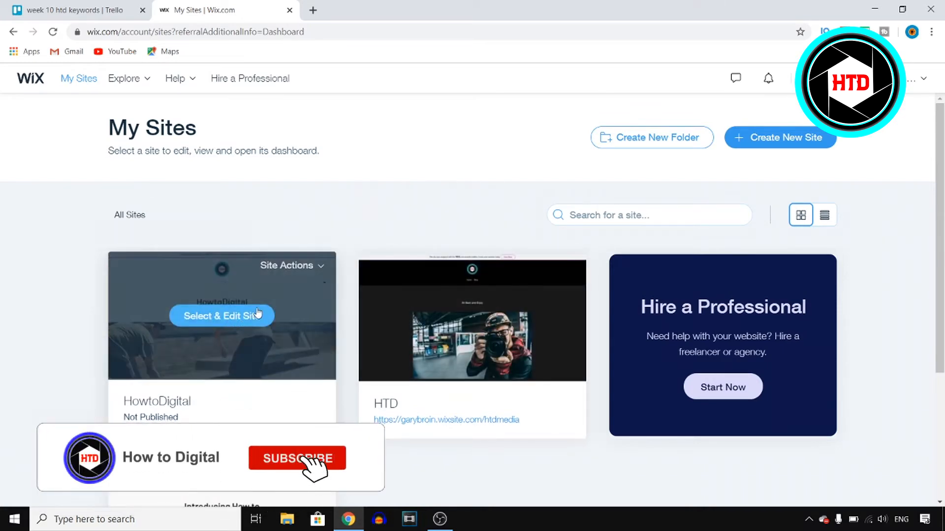
click(296, 459)
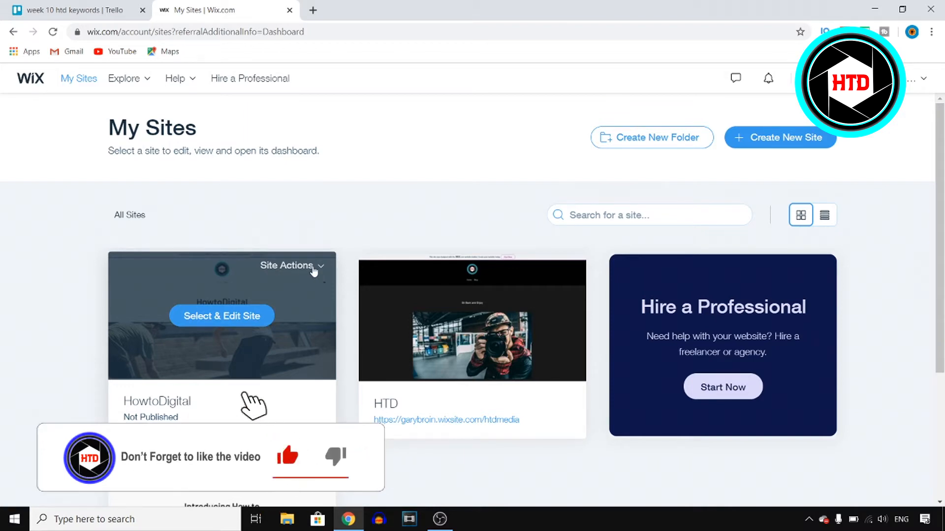
click(291, 266)
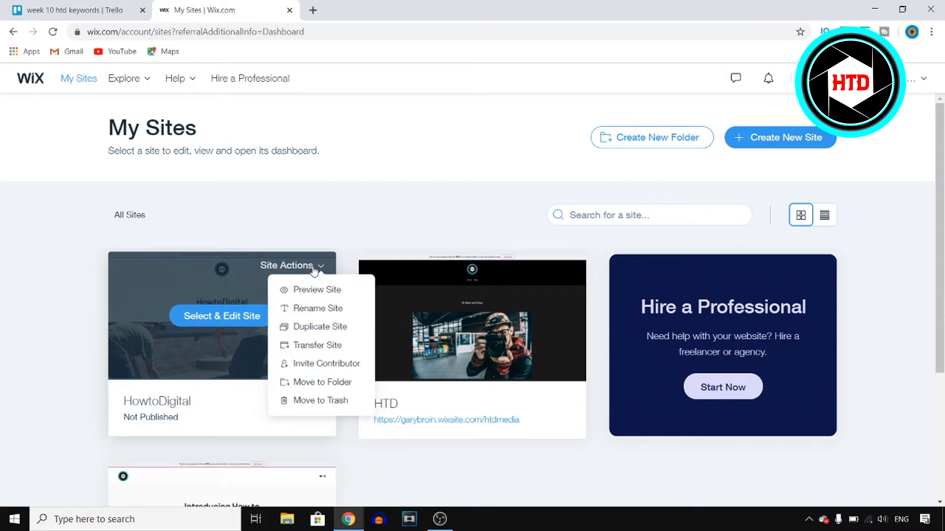
mouse_move(303, 304)
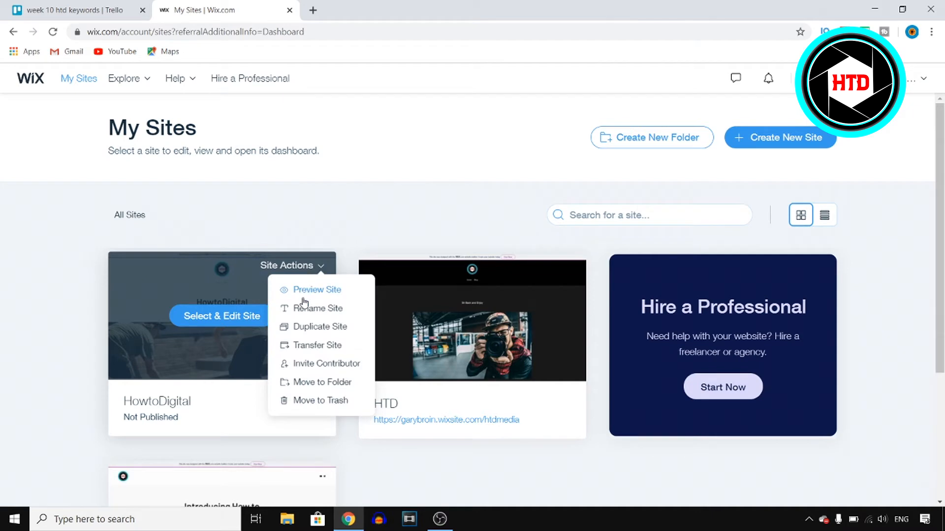
mouse_move(317, 301)
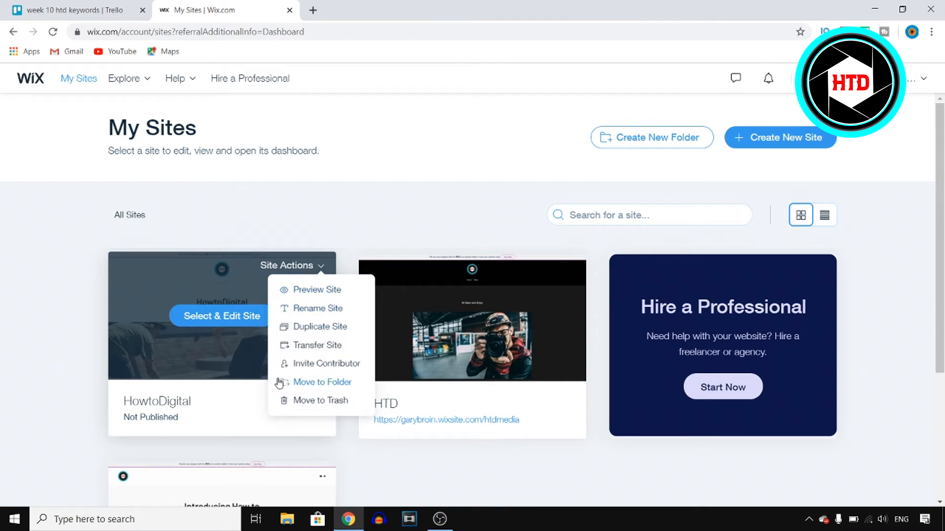
mouse_move(321, 400)
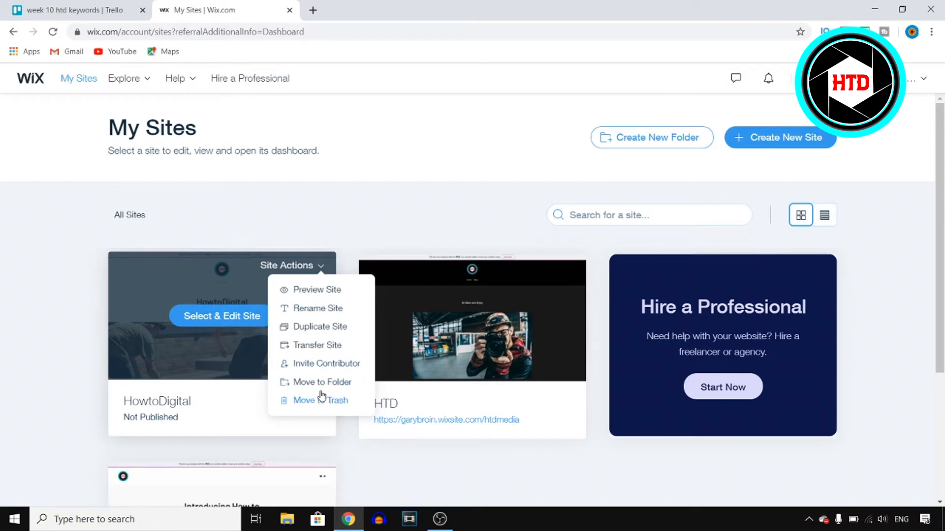
mouse_move(331, 412)
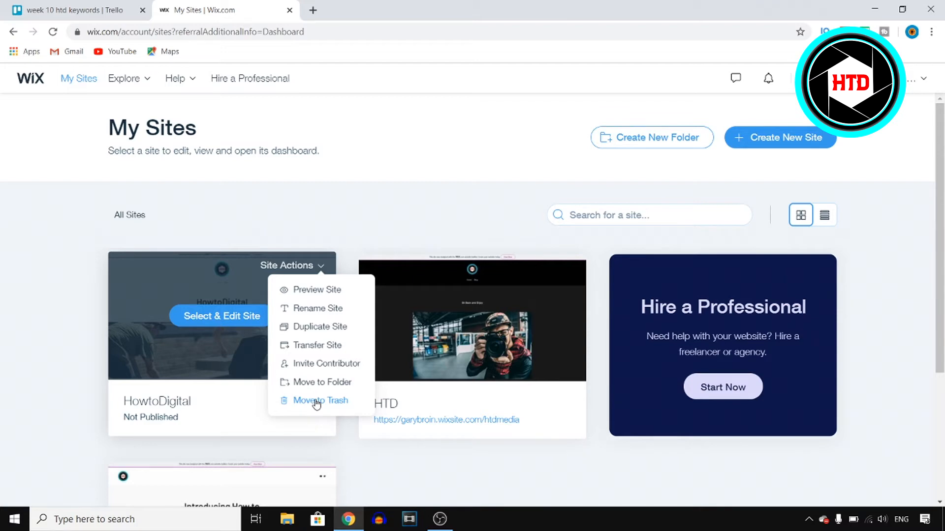
- Move HowtoDigital to Trash and confirm it in the dialog
click(320, 400)
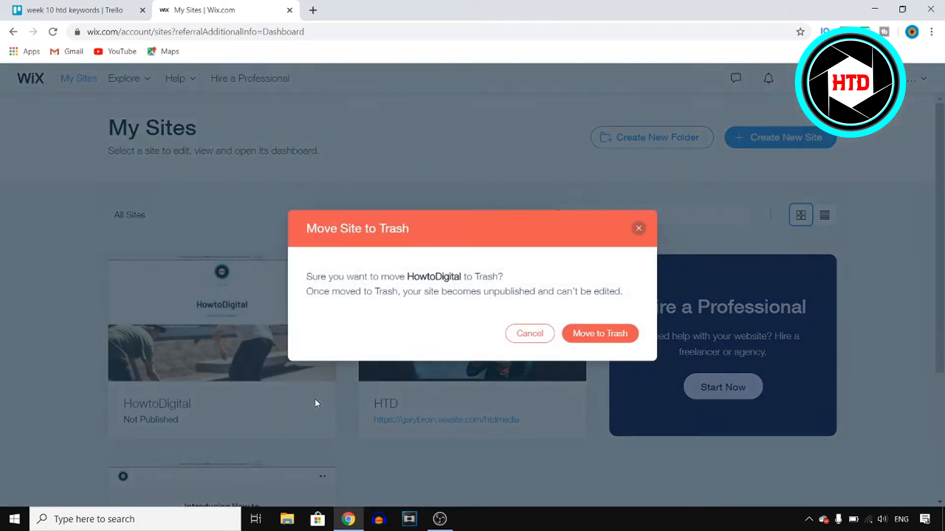
mouse_move(648, 349)
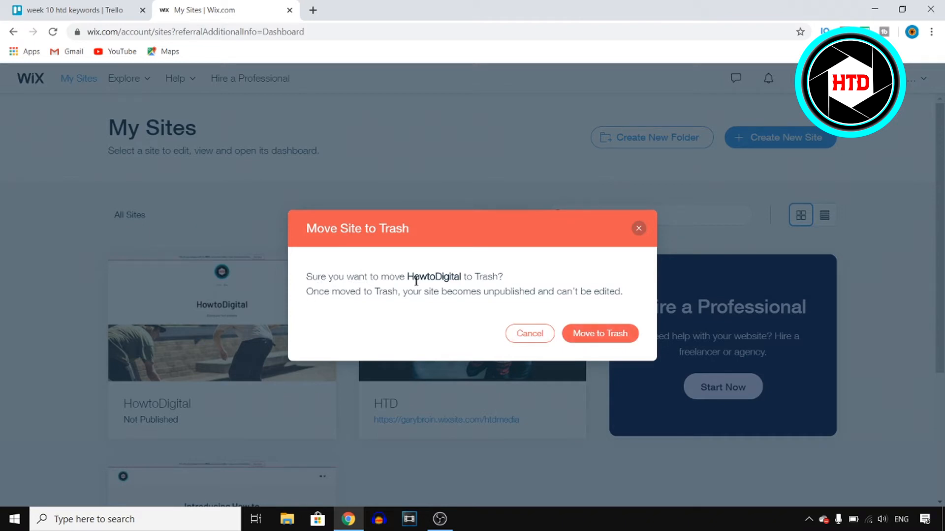
mouse_move(324, 292)
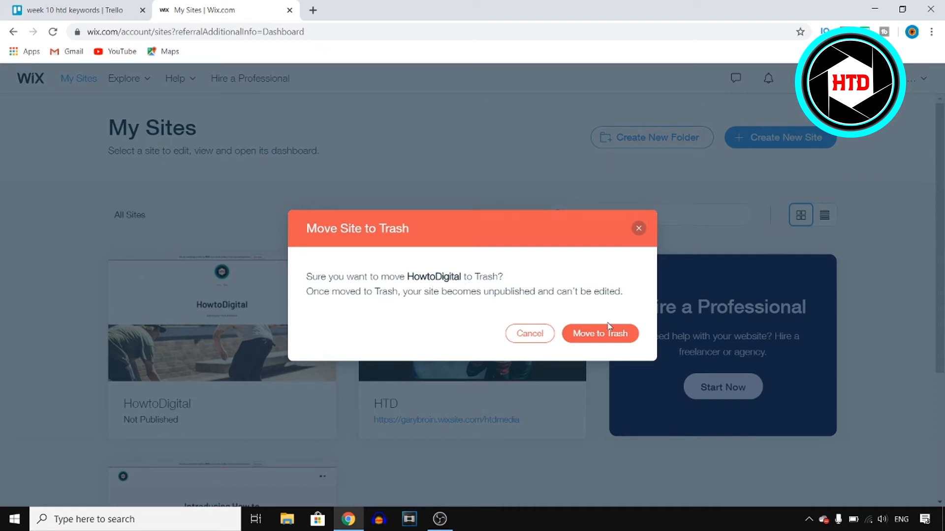
click(600, 333)
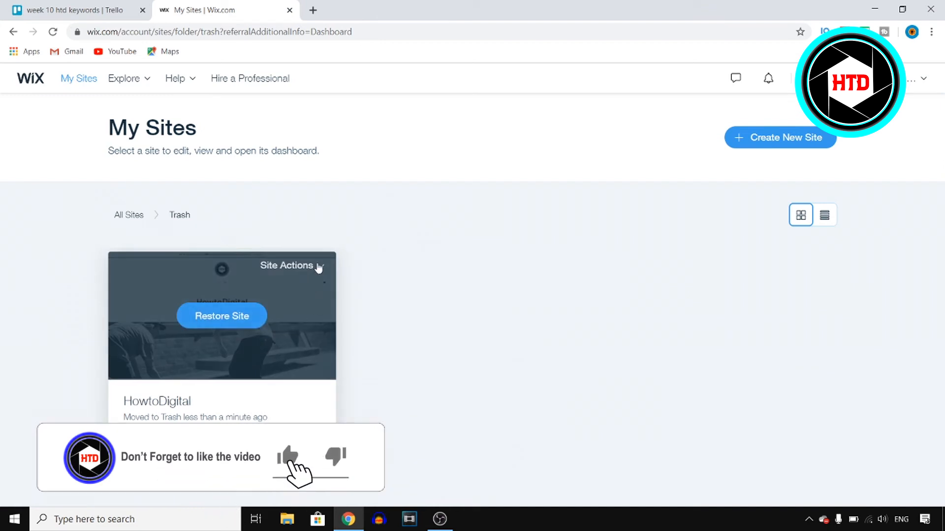
- From Trash, choose Remove Site on HowtoDigital to raise the permanent-removal prompt
click(292, 266)
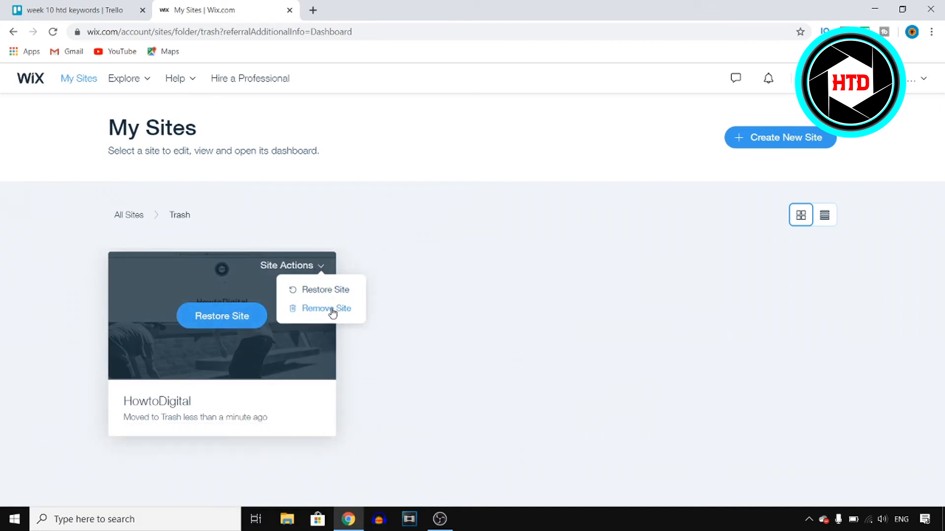
click(326, 308)
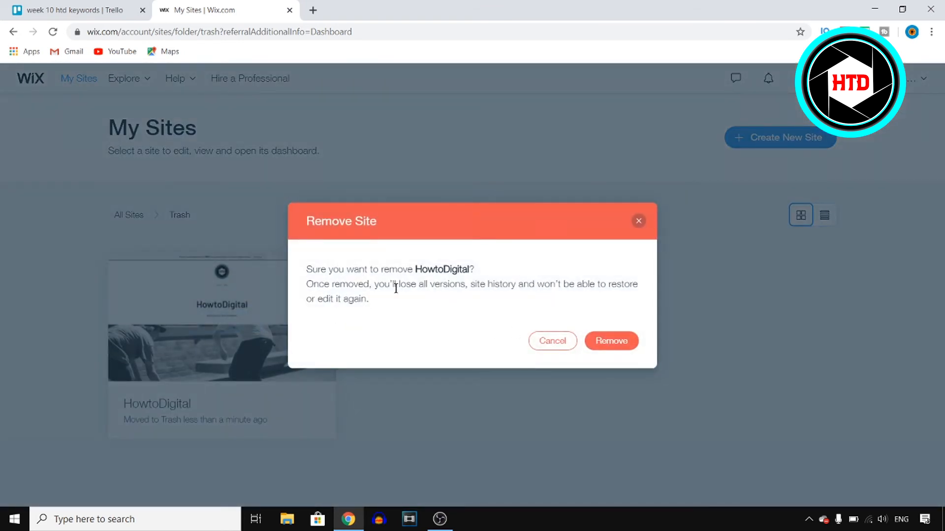
mouse_move(545, 298)
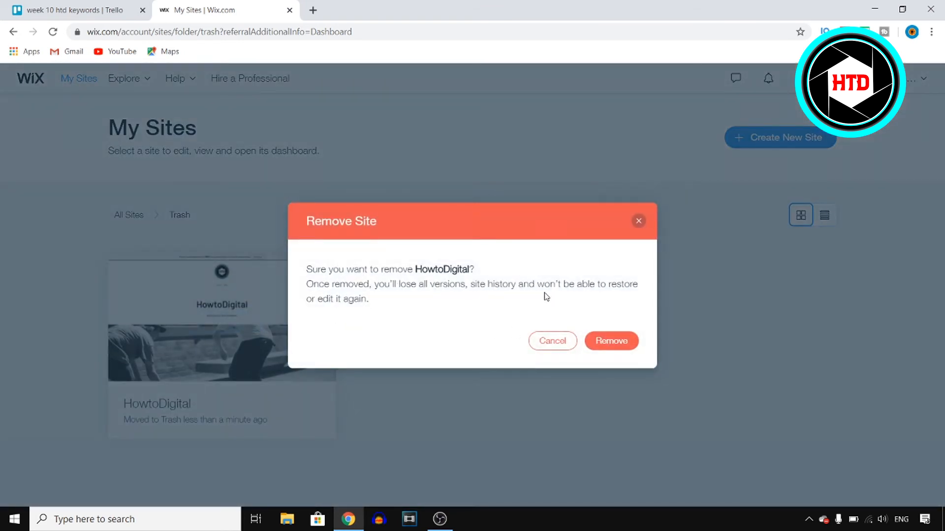